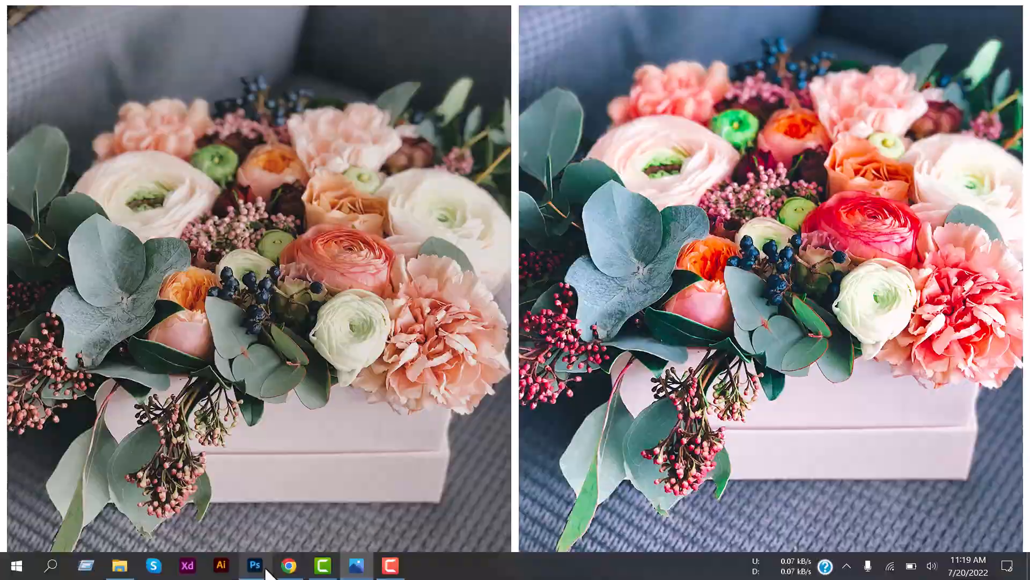
# Step: Bring the Photoshop bouquet document with its Edits group to the front
pyautogui.click(254, 565)
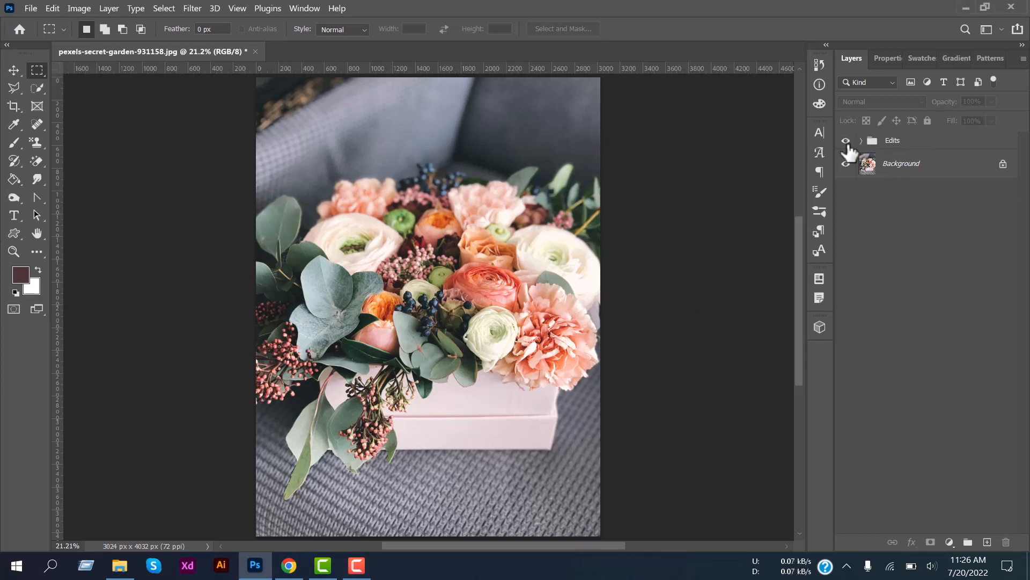
# Step: Remove the old Edits group and duplicate Background into Layer 1 with Ctrl+J
pyautogui.click(846, 140)
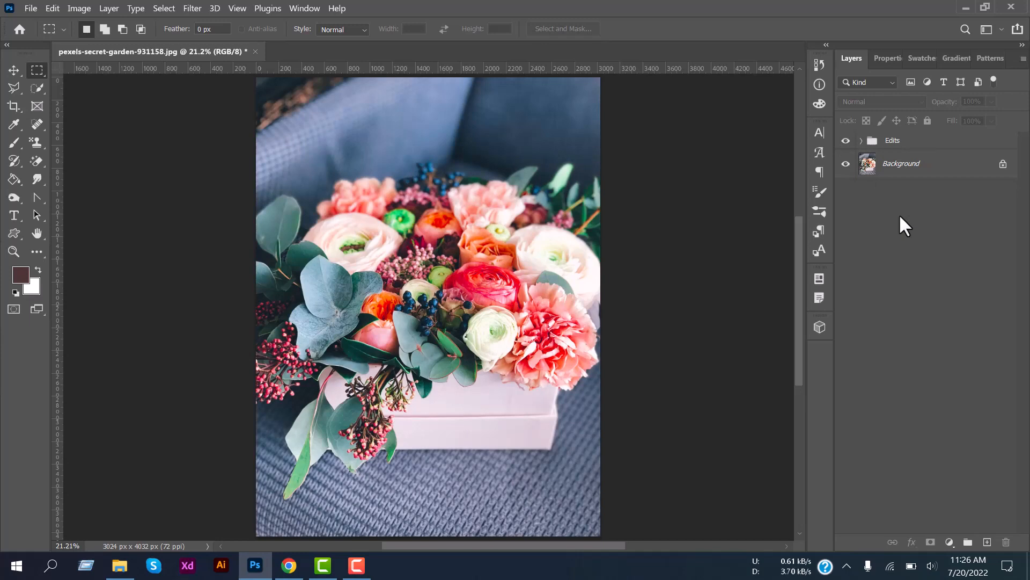
pyautogui.click(892, 141)
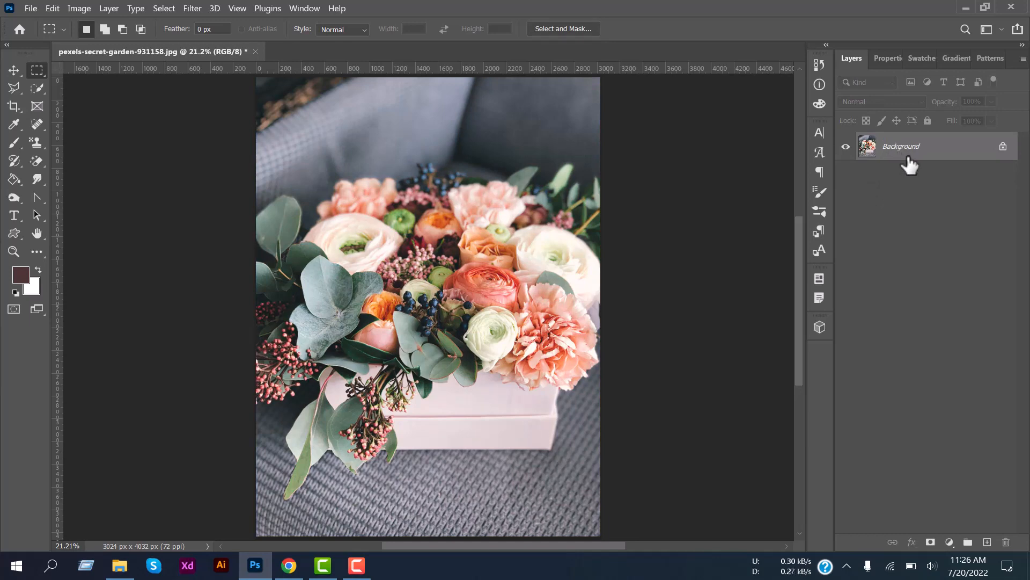
pyautogui.press('ctrl+j')
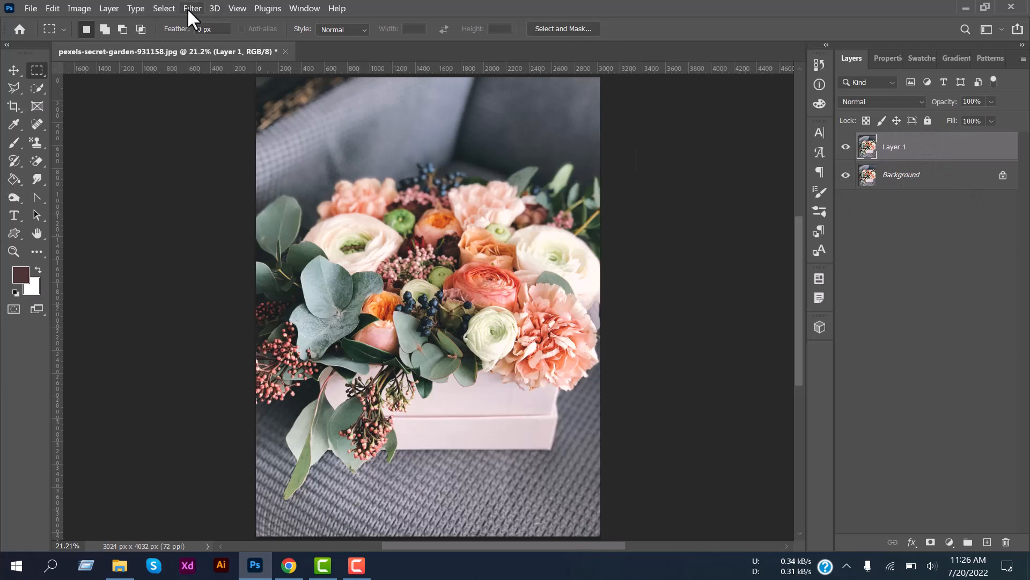
# Step: Apply the Camera Raw Filter to Layer 1 from the Filter menu
pyautogui.click(192, 8)
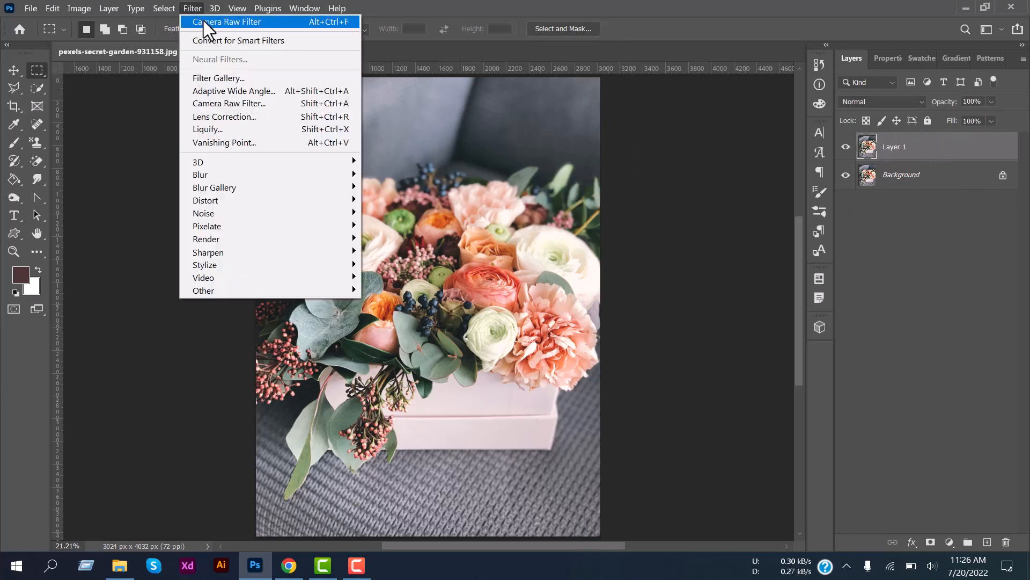
pyautogui.moveTo(250, 103)
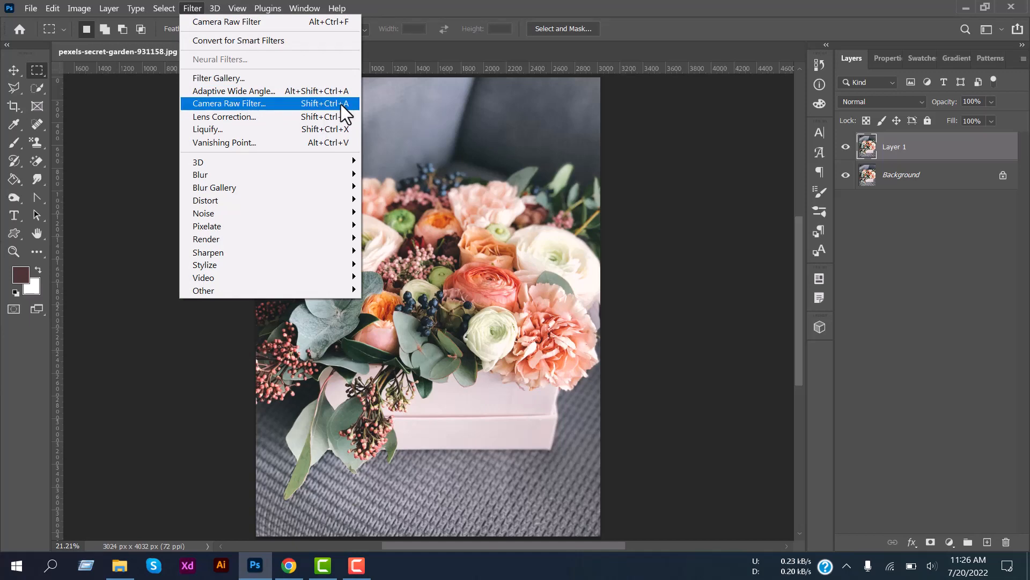
pyautogui.click(229, 103)
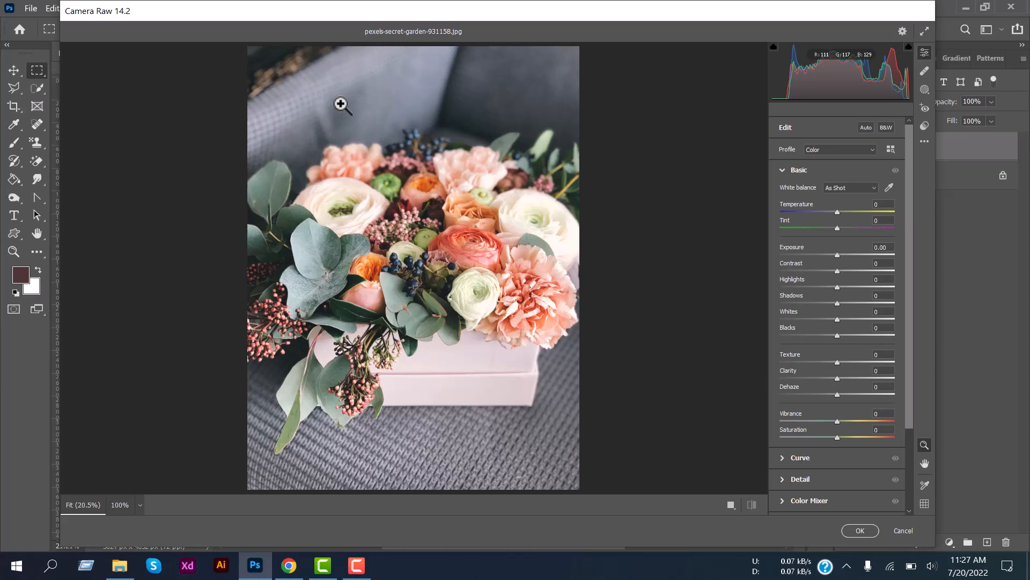
# Step: Cool the white balance to Temperature -13 in the Basic panel, then collapse it
pyautogui.click(799, 170)
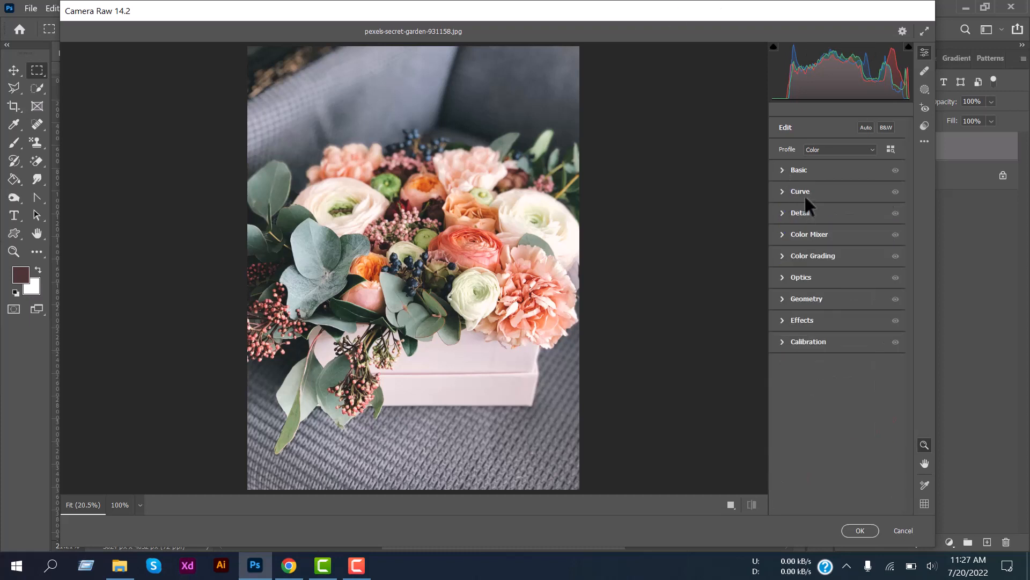
pyautogui.moveTo(818, 264)
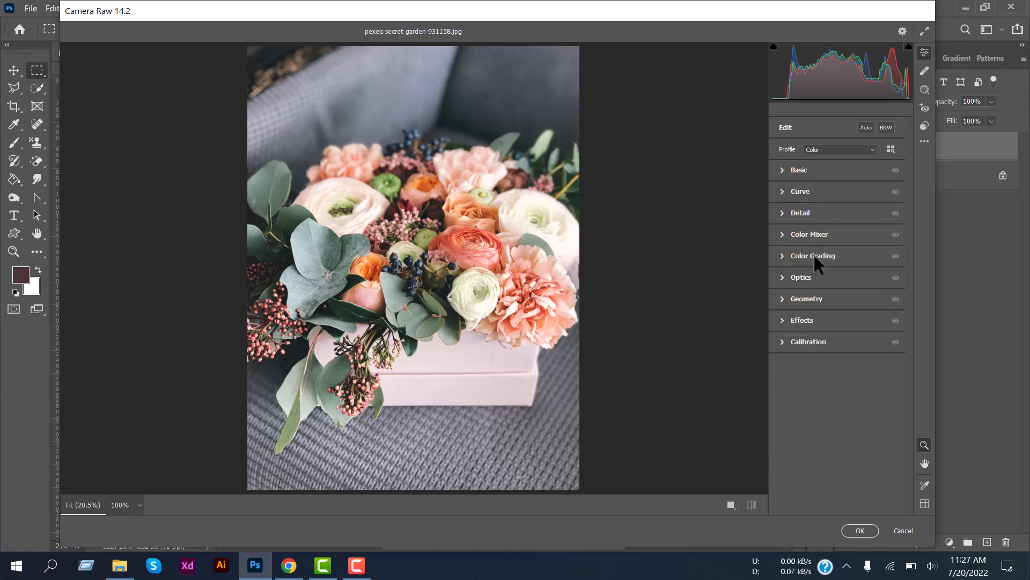
pyautogui.moveTo(824, 310)
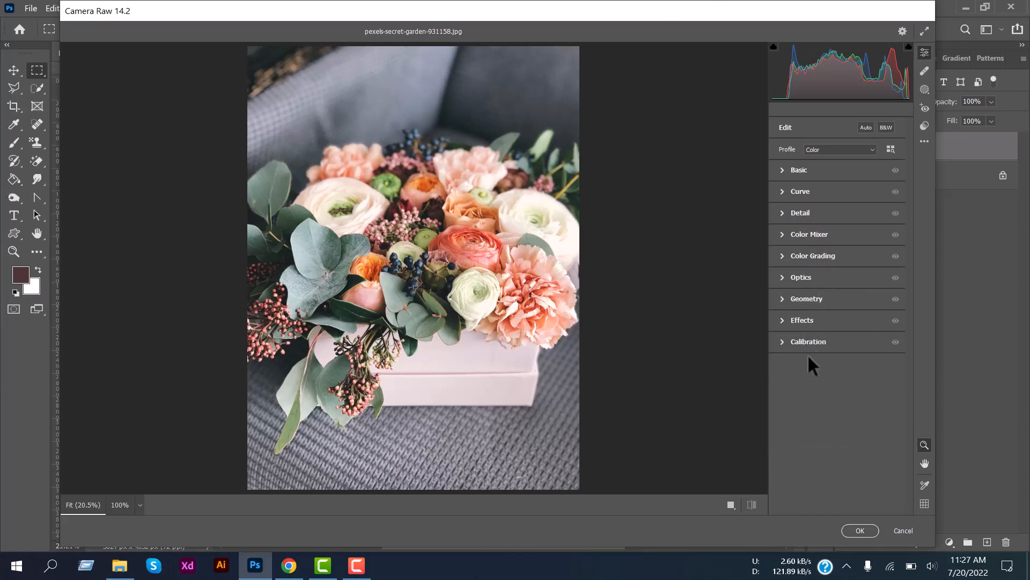
pyautogui.moveTo(813, 357)
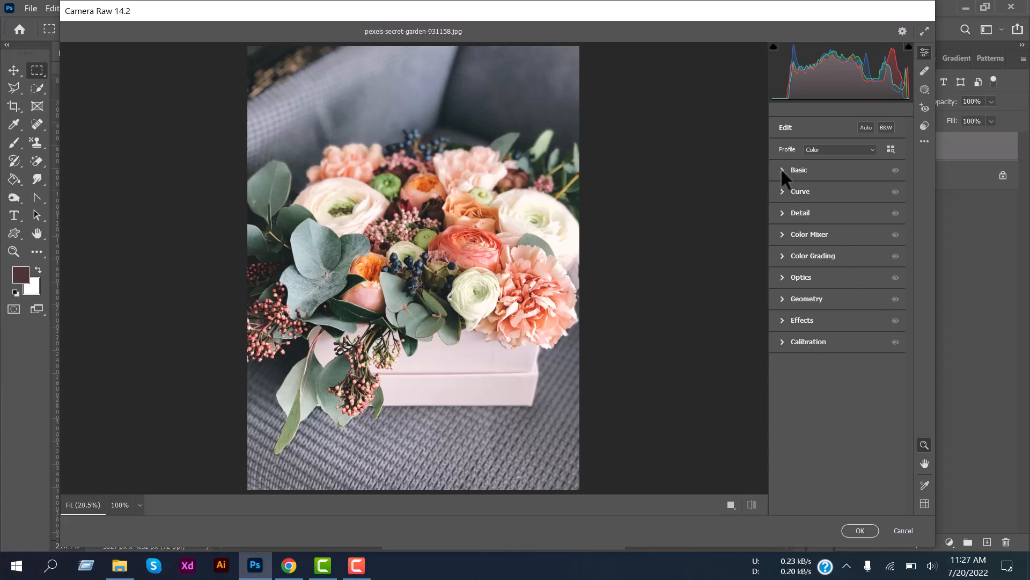
pyautogui.click(799, 170)
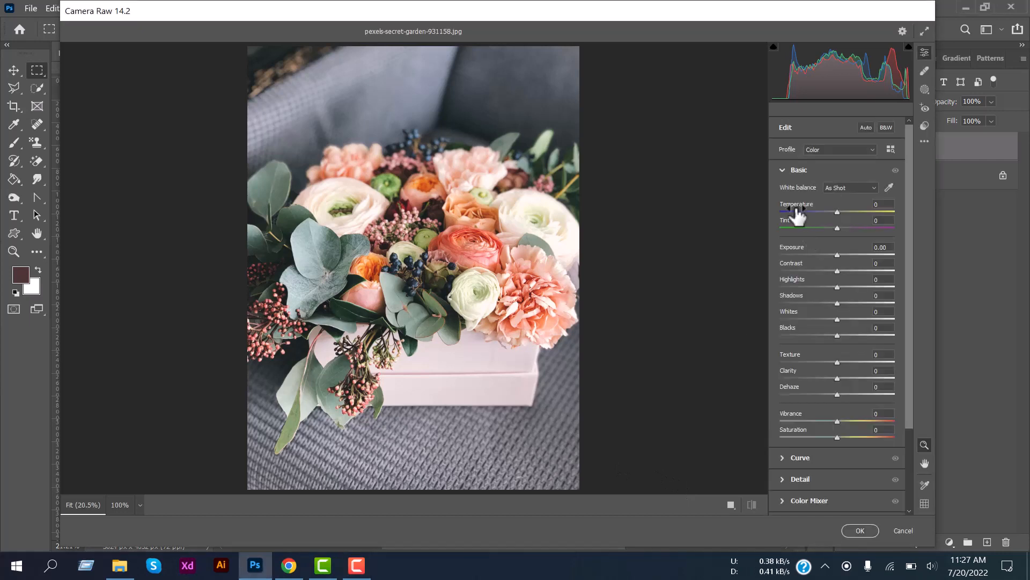
pyautogui.moveTo(800, 276)
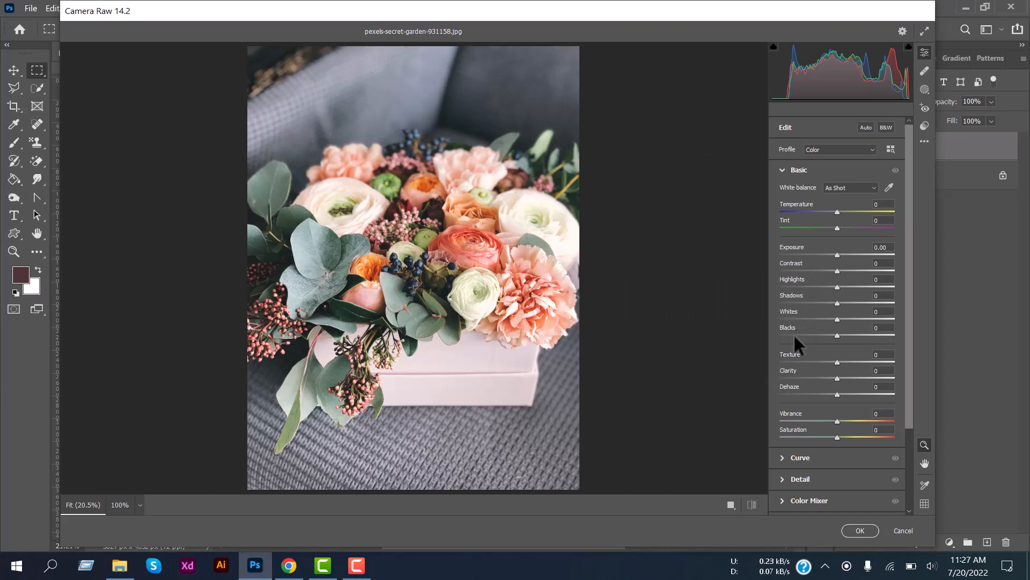
pyautogui.moveTo(811, 314)
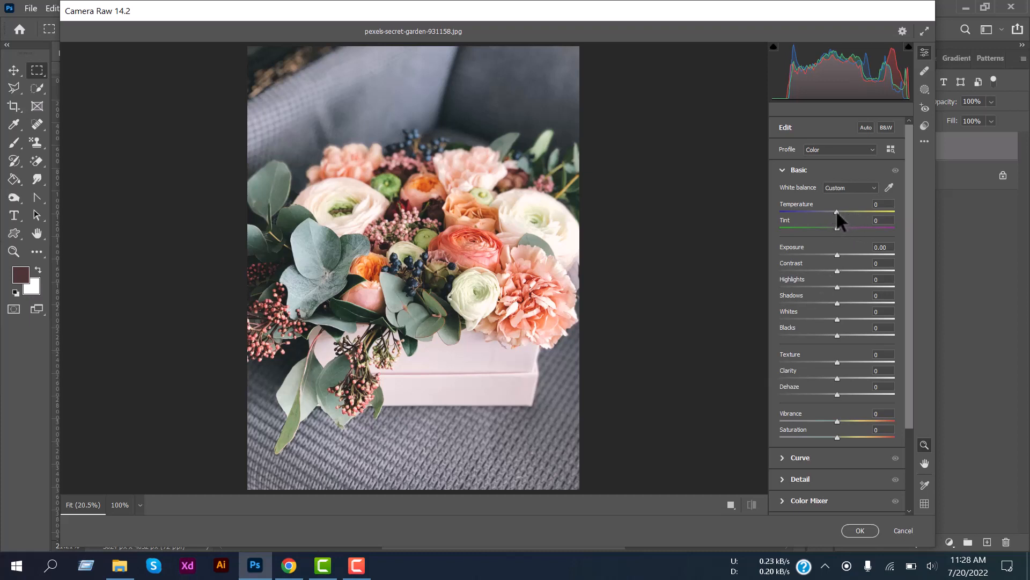
pyautogui.moveTo(837, 211); pyautogui.dragTo(829, 211)
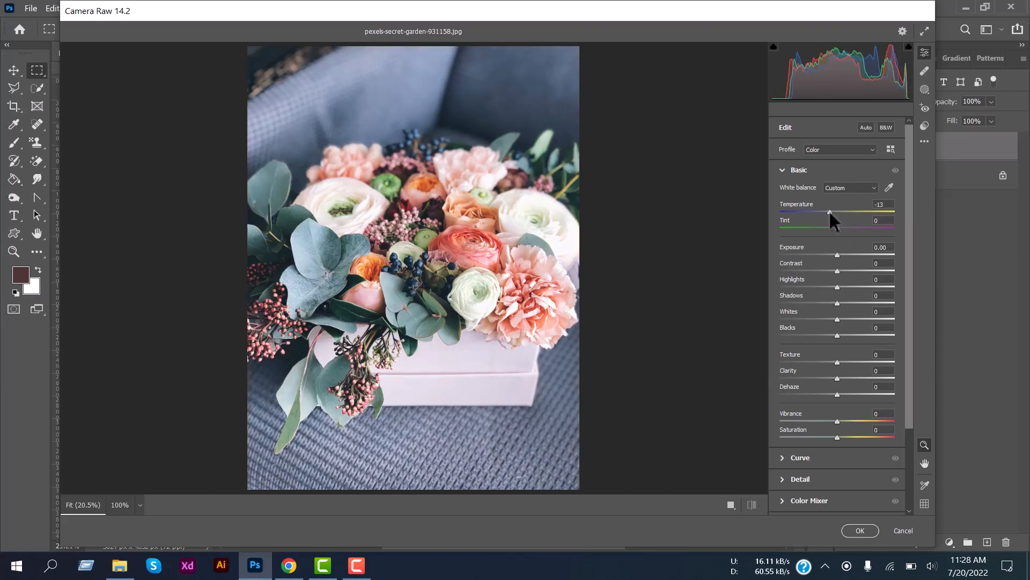
pyautogui.moveTo(829, 211); pyautogui.dragTo(877, 212)
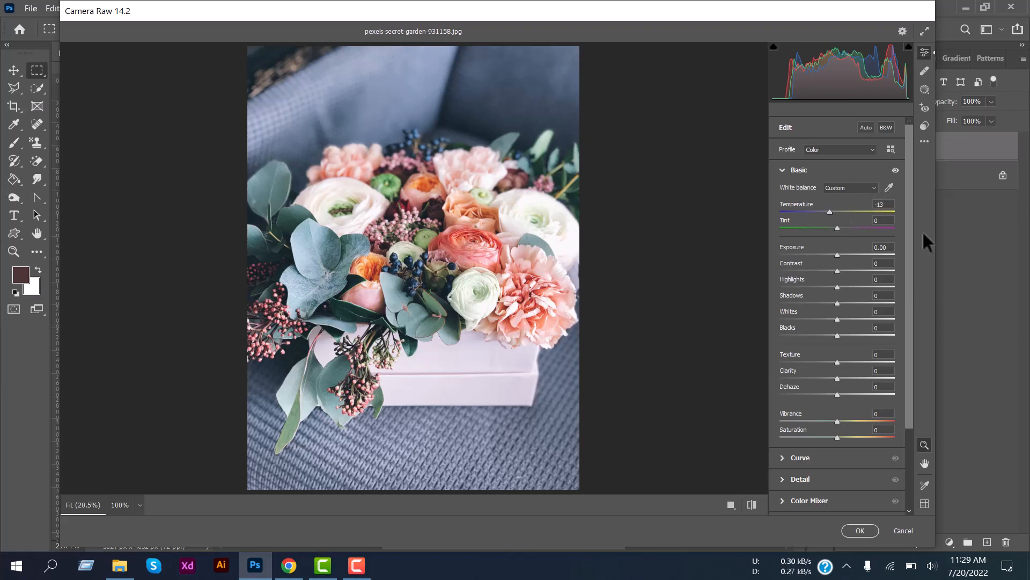
pyautogui.click(799, 170)
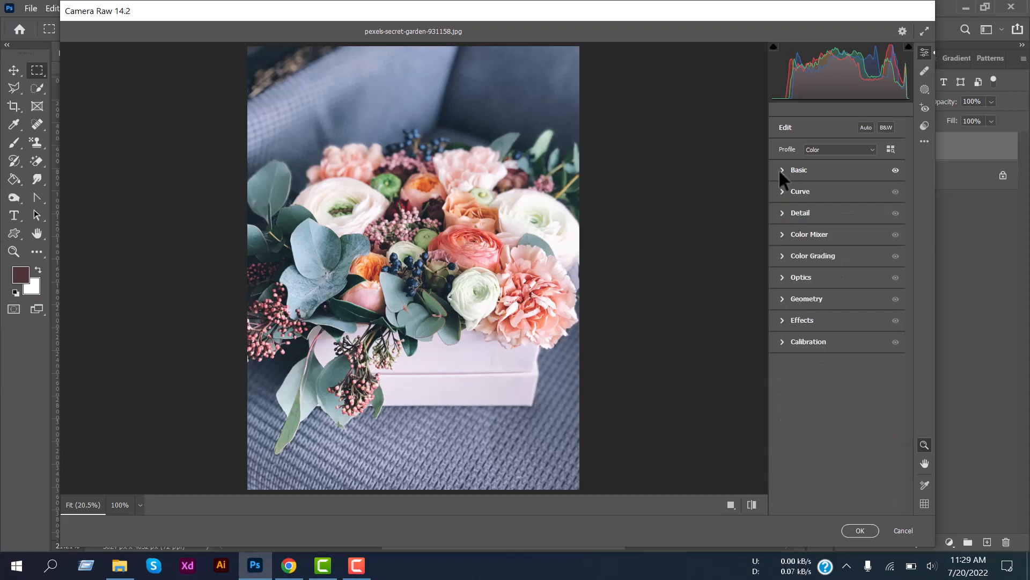
# Step: In Color Mixer HSL Hue, set Reds -41, Oranges -32, Yellows -51, Greens +36, Aquas -24
pyautogui.click(808, 234)
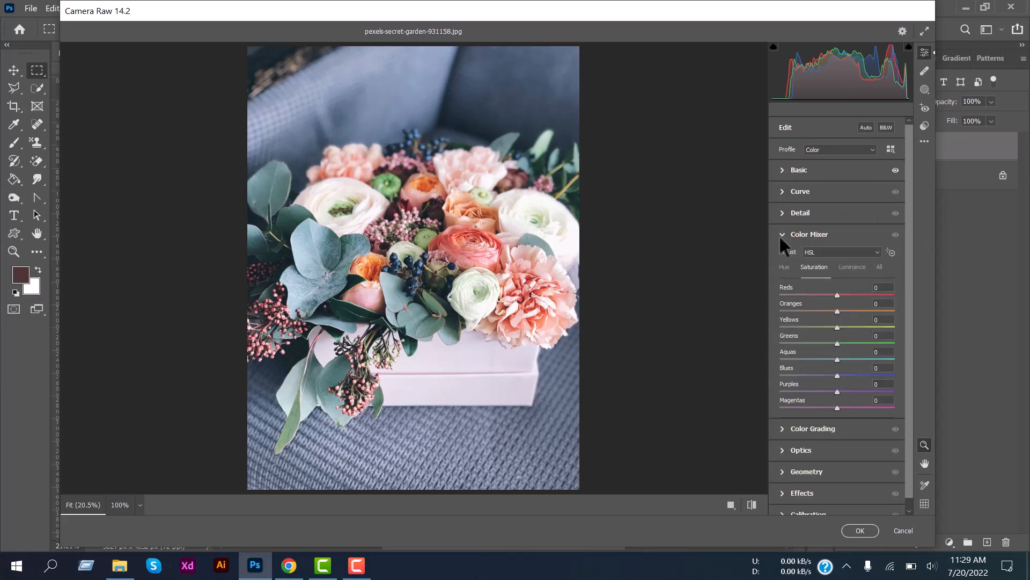
pyautogui.moveTo(834, 279)
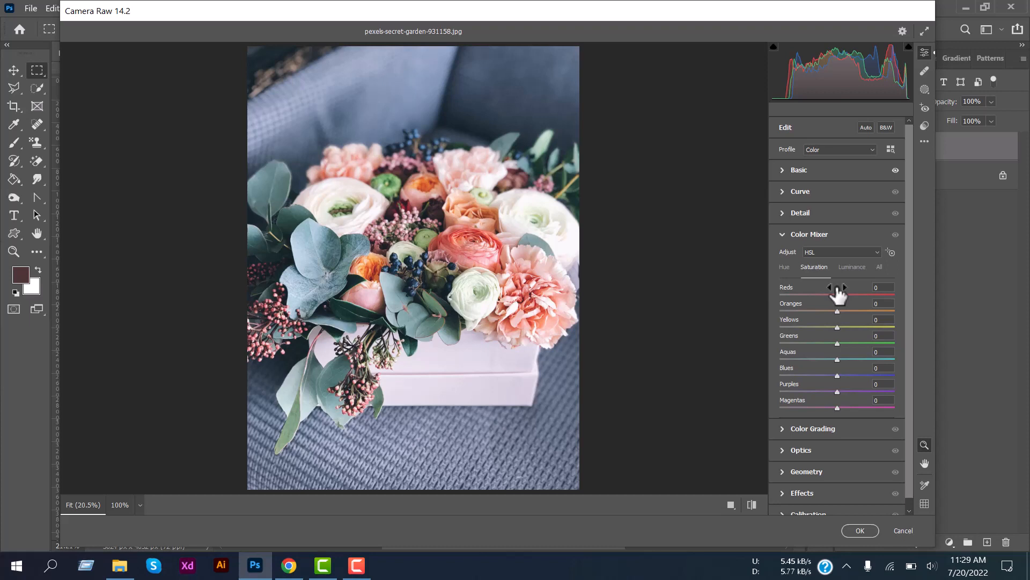
pyautogui.moveTo(788, 279)
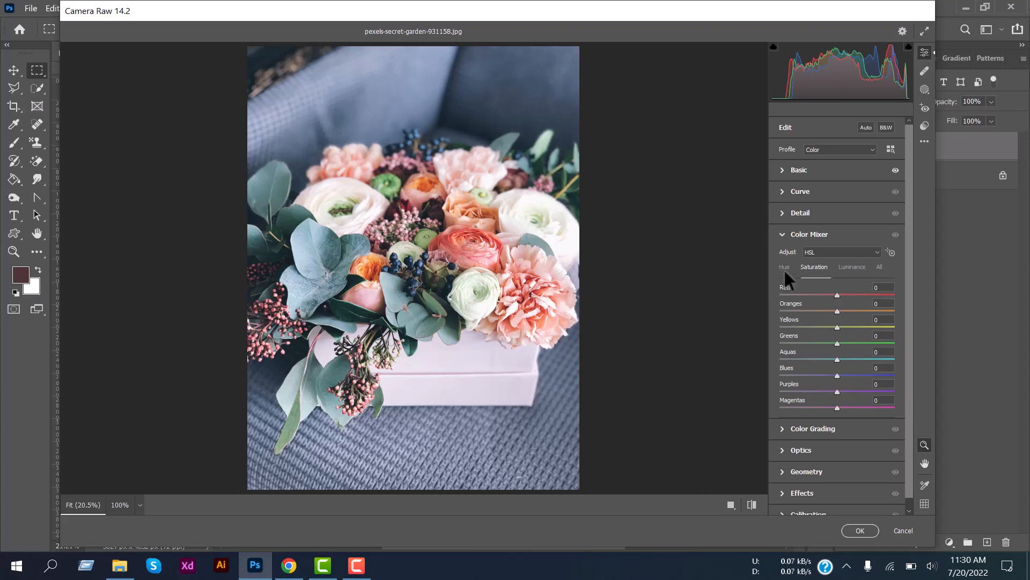
pyautogui.moveTo(836, 296); pyautogui.dragTo(821, 296)
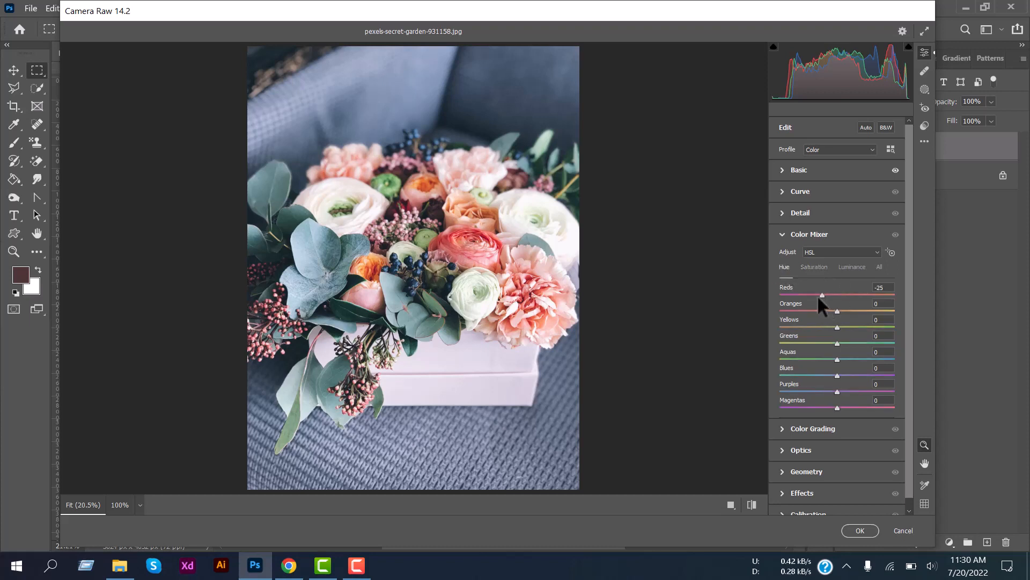
pyautogui.moveTo(822, 295); pyautogui.dragTo(813, 296)
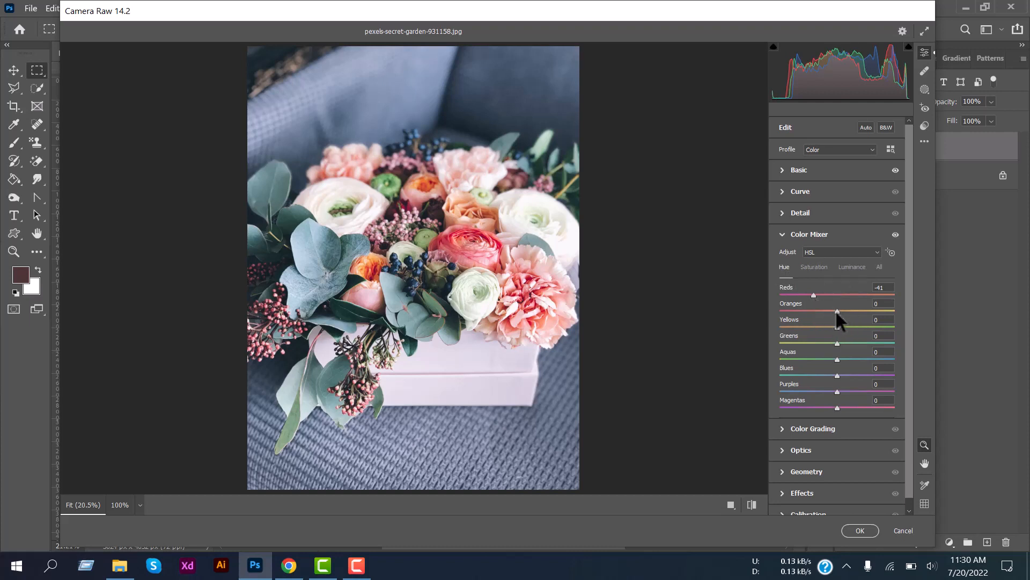
pyautogui.moveTo(837, 311); pyautogui.dragTo(816, 311)
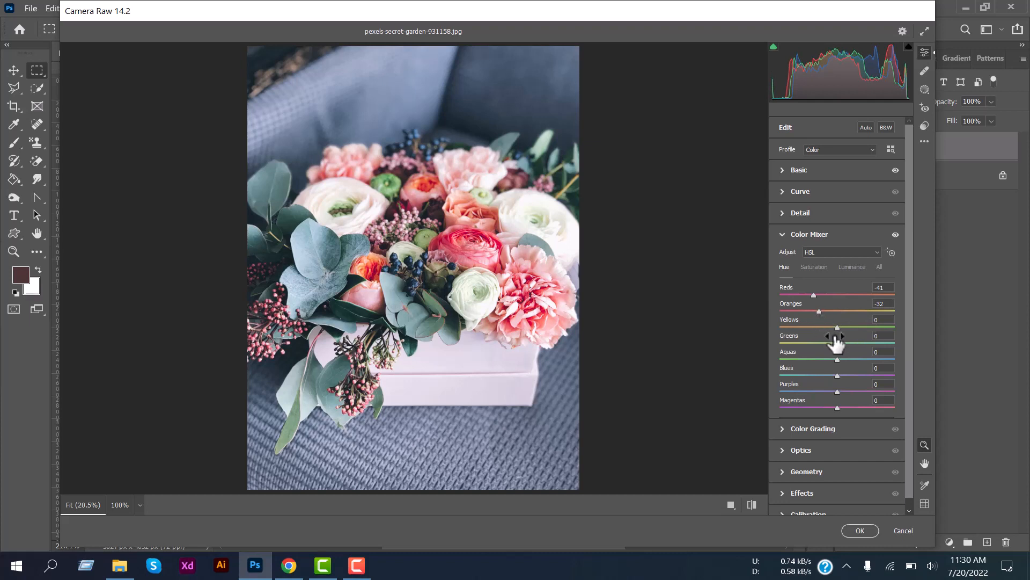
pyautogui.moveTo(837, 328); pyautogui.dragTo(819, 327)
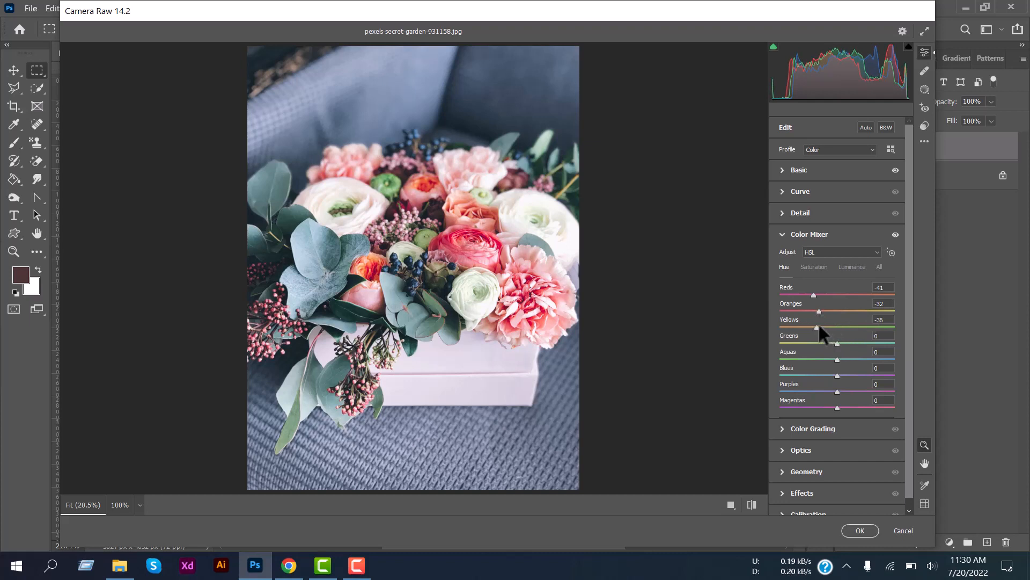
pyautogui.moveTo(820, 327); pyautogui.dragTo(808, 328)
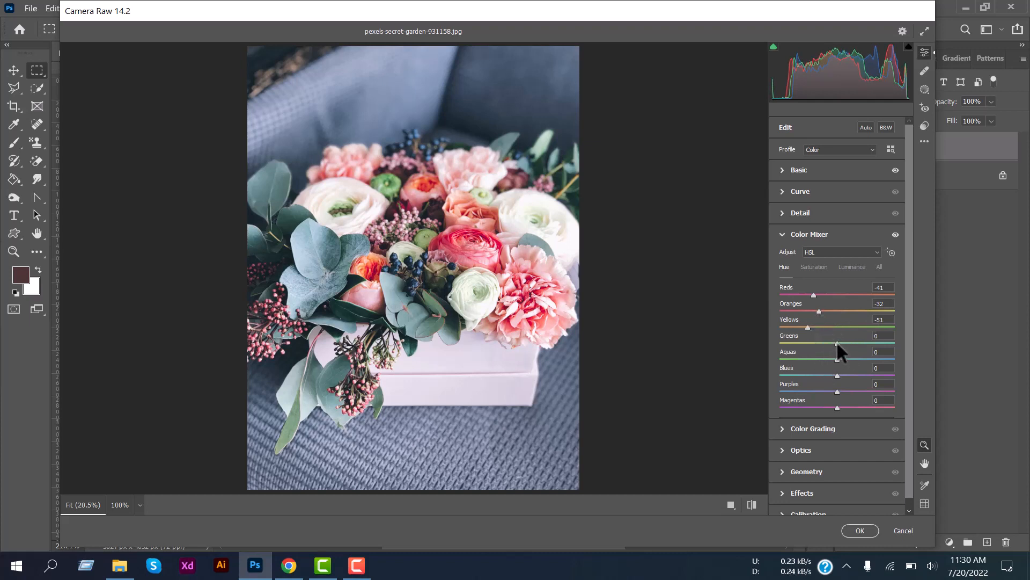
pyautogui.moveTo(836, 345); pyautogui.dragTo(861, 344)
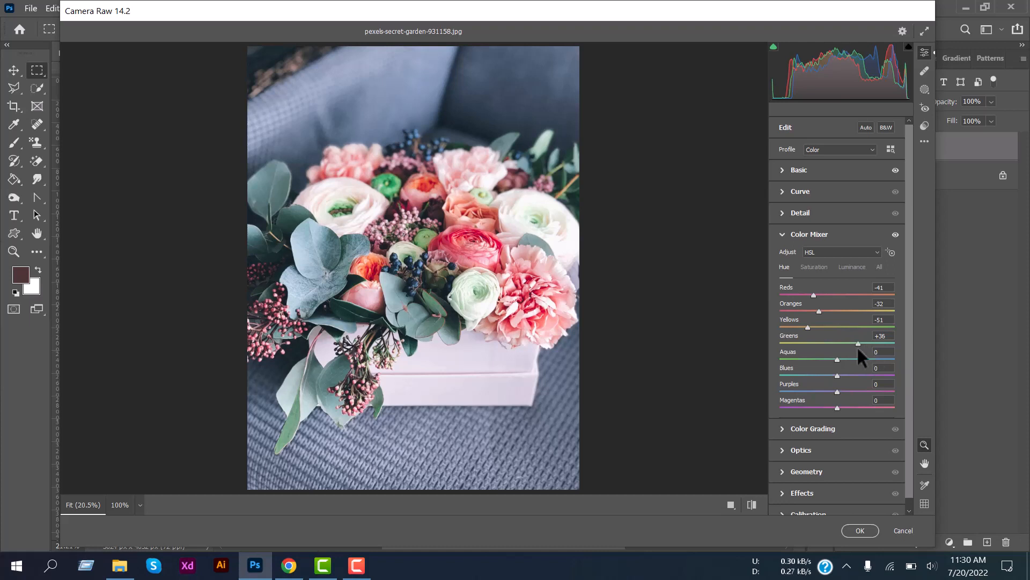
pyautogui.moveTo(837, 359); pyautogui.dragTo(827, 360)
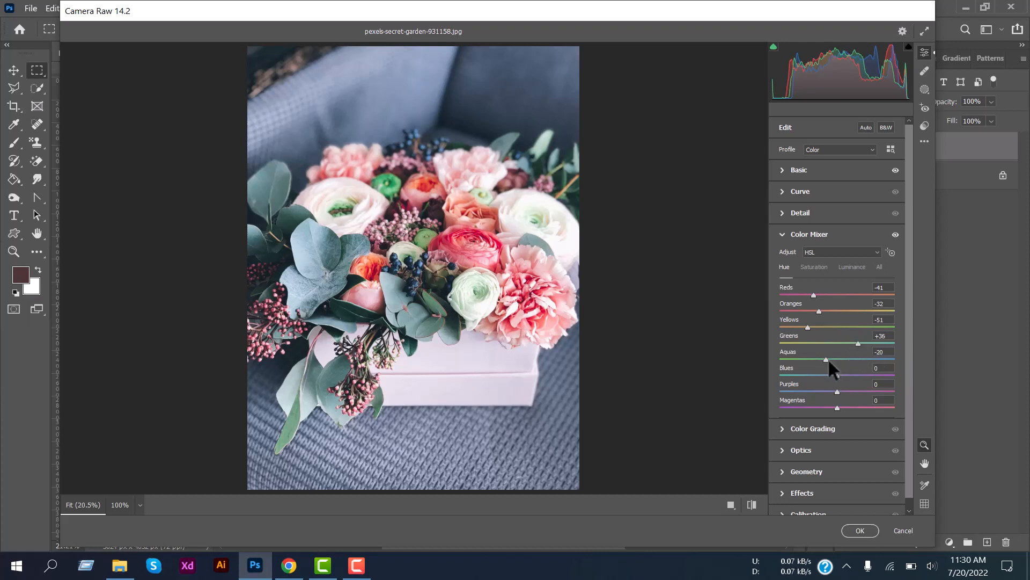
pyautogui.moveTo(823, 359); pyautogui.dragTo(820, 359)
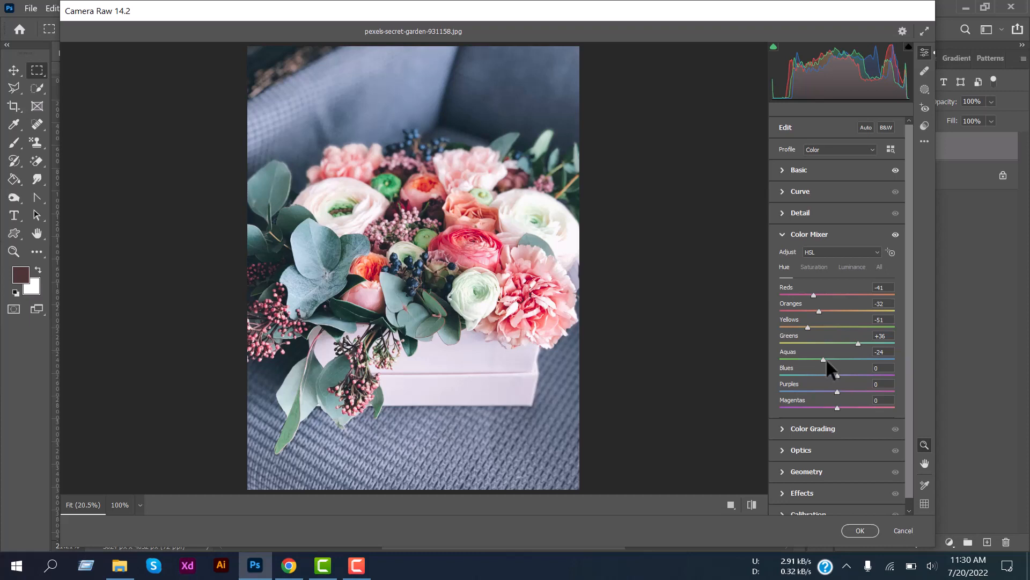
pyautogui.moveTo(818, 278)
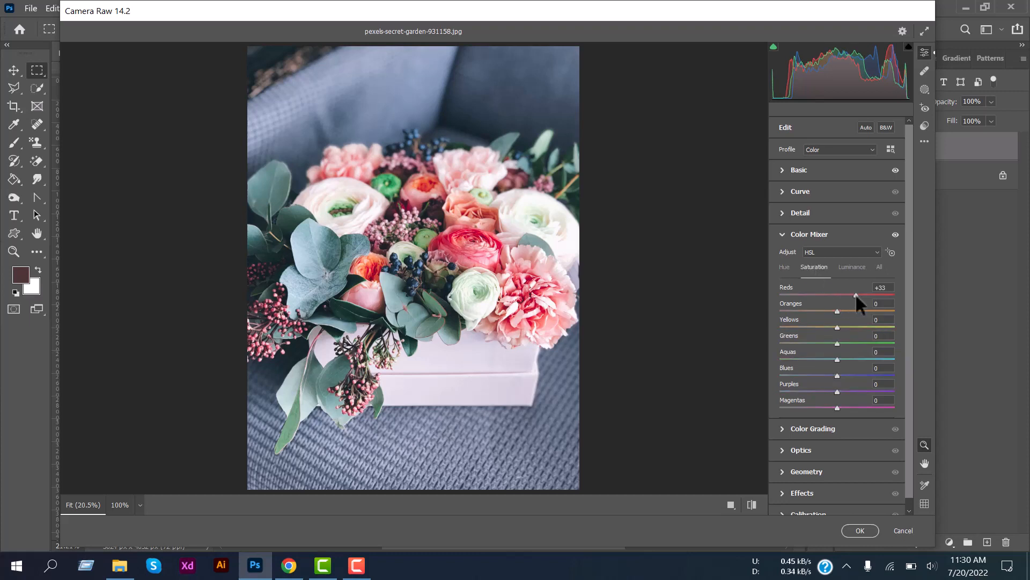
# Step: Raise HSL saturation: Reds +40, Oranges +79, Yellows +78, Greens +55, Aquas +100
pyautogui.moveTo(838, 311); pyautogui.dragTo(860, 310)
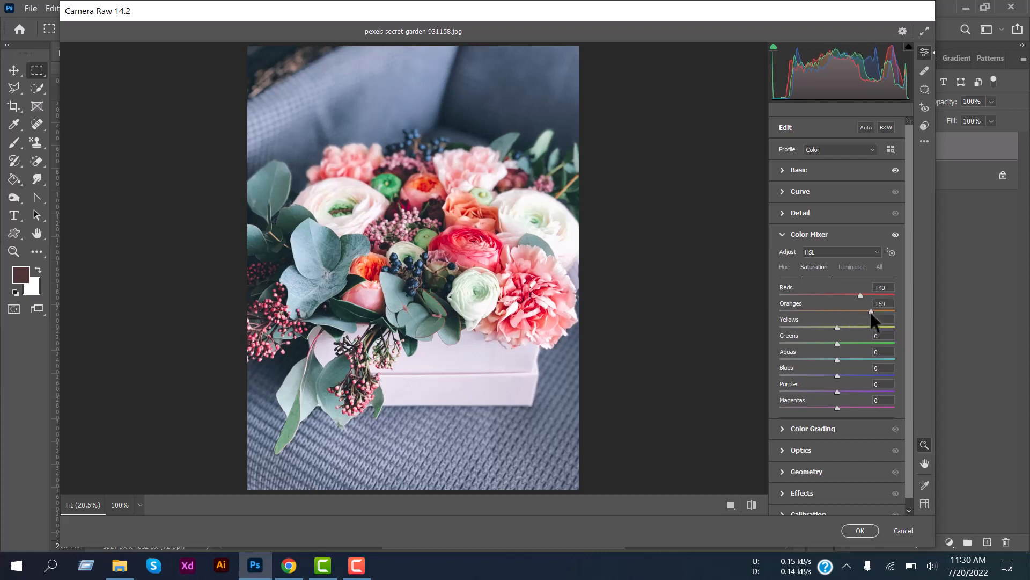
pyautogui.moveTo(861, 310); pyautogui.dragTo(883, 310)
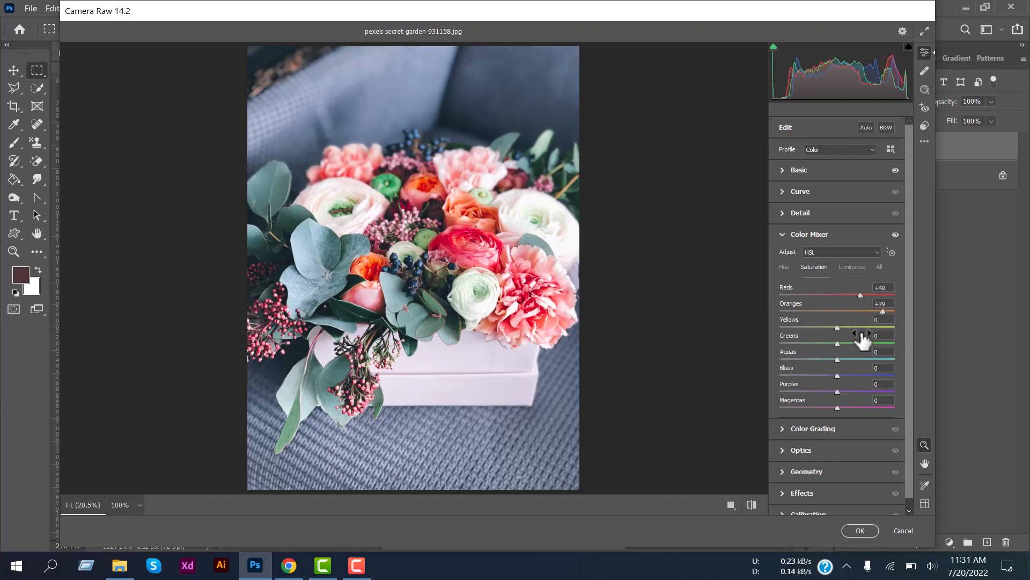
pyautogui.moveTo(837, 327); pyautogui.dragTo(876, 327)
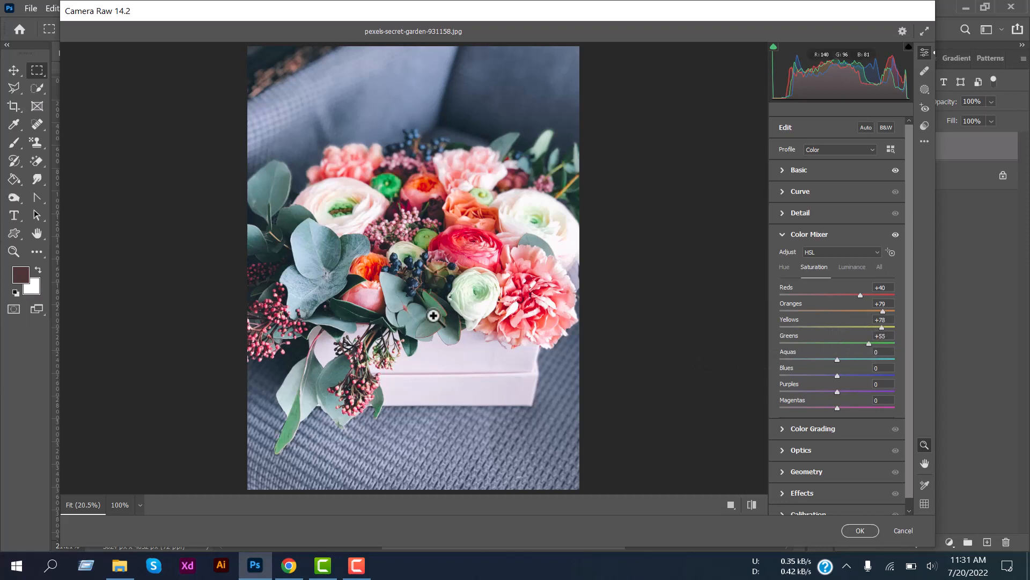
pyautogui.moveTo(837, 360); pyautogui.dragTo(831, 360)
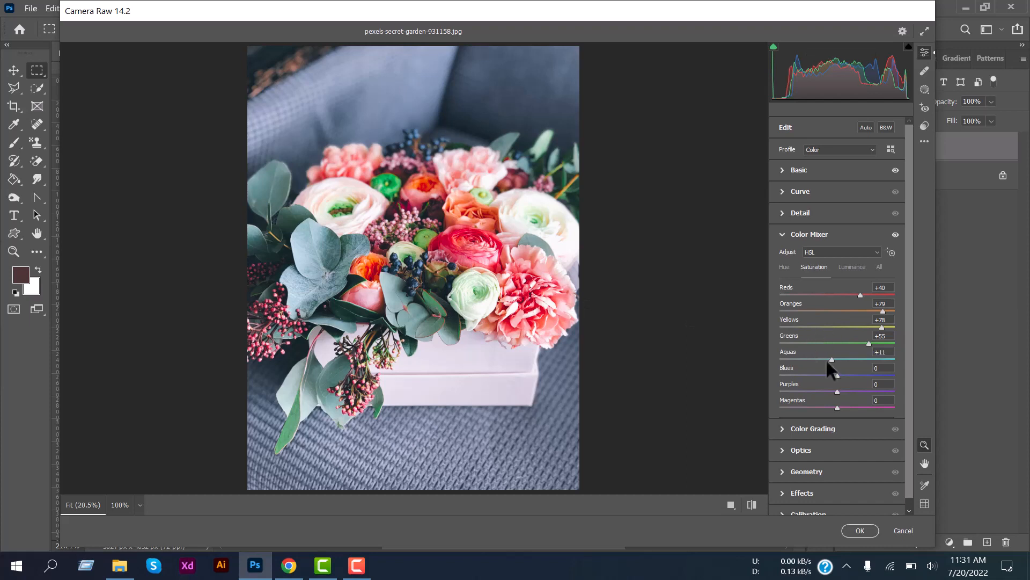
pyautogui.moveTo(831, 359); pyautogui.dragTo(892, 359)
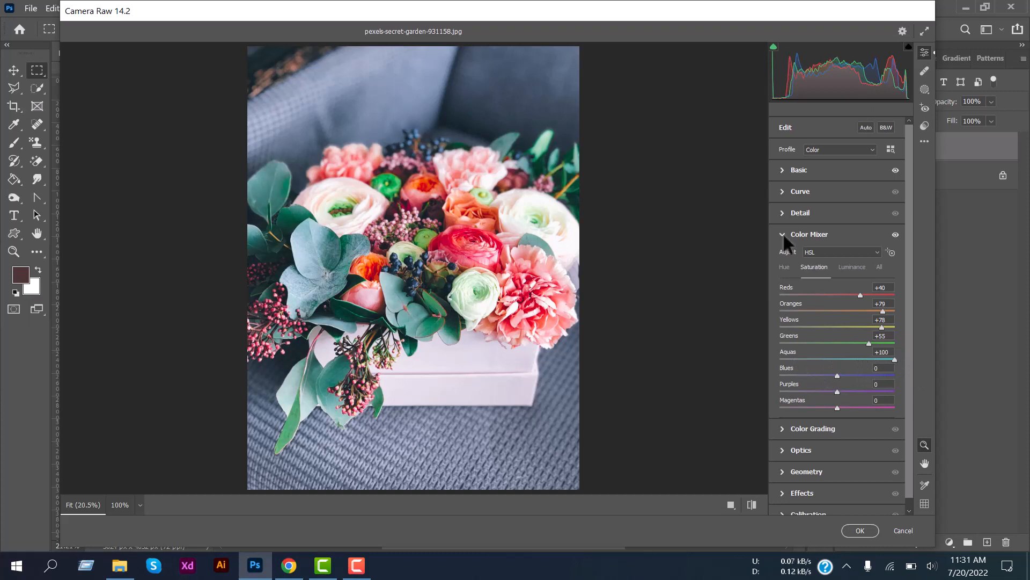
# Step: In the Basic panel, set Contrast +23, Highlights -8, Shadows -14, Whites -22
pyautogui.click(799, 169)
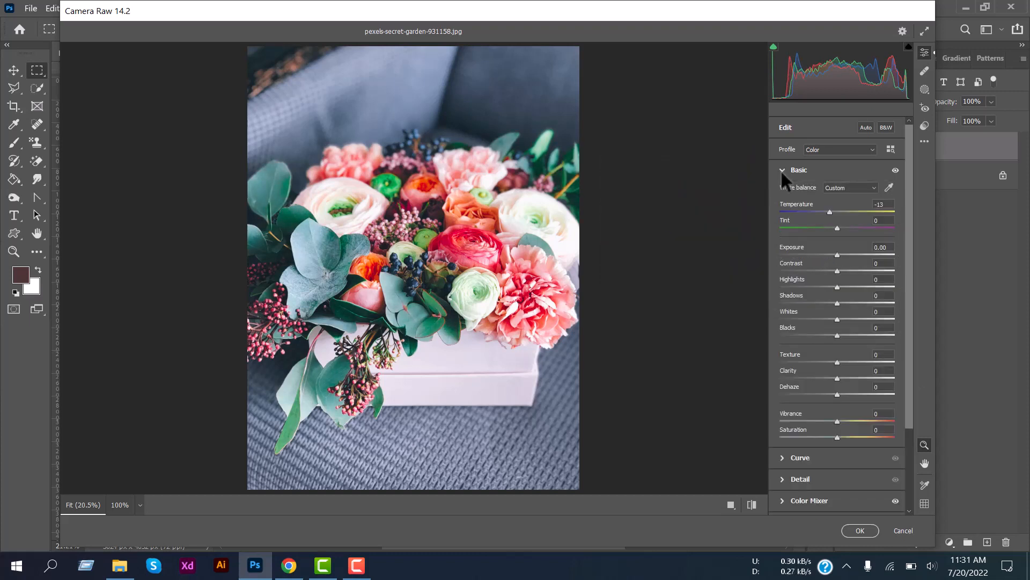
pyautogui.moveTo(837, 270); pyautogui.dragTo(851, 269)
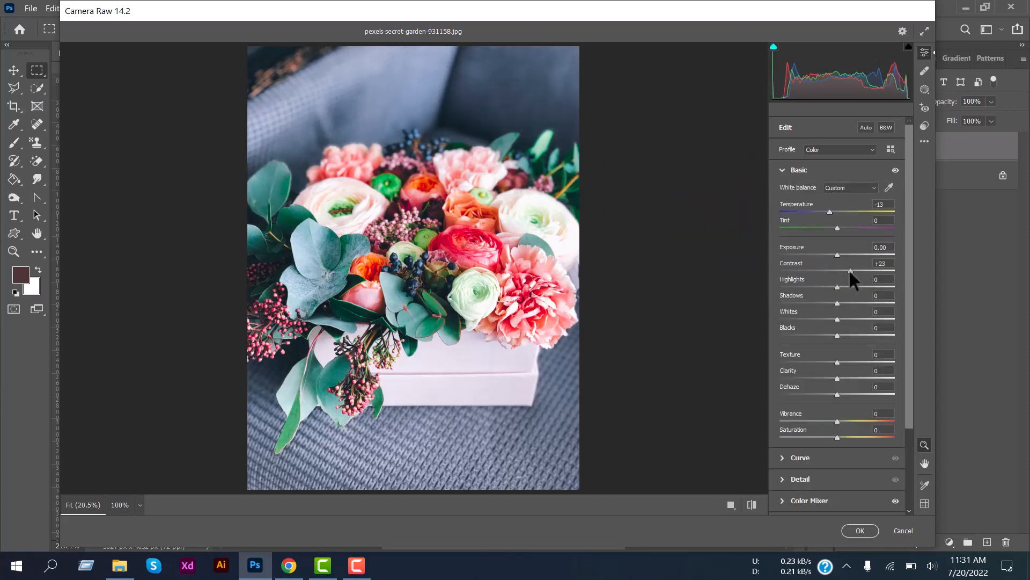
pyautogui.moveTo(843, 297)
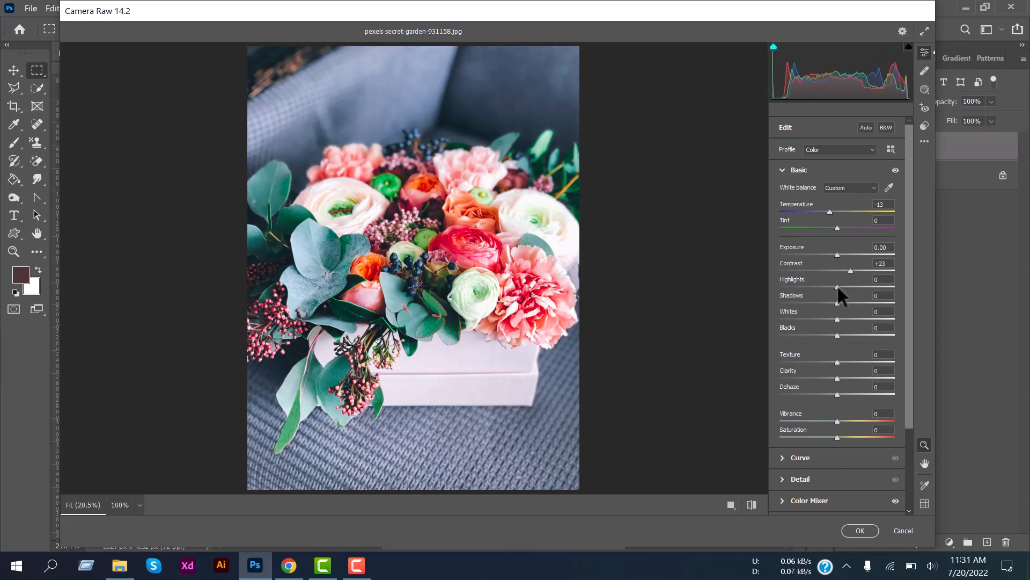
pyautogui.moveTo(856, 286); pyautogui.dragTo(830, 286)
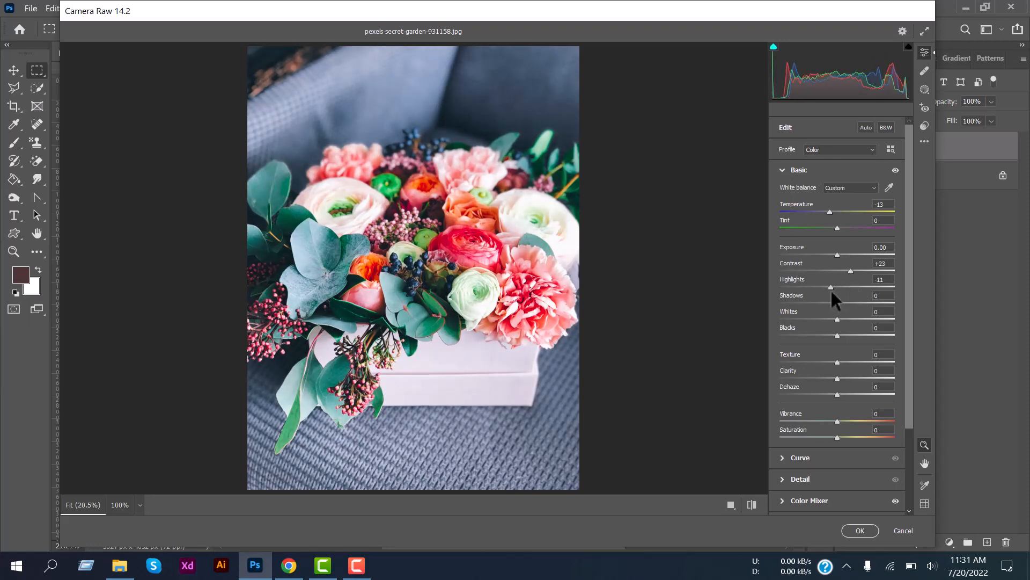
pyautogui.moveTo(836, 303); pyautogui.dragTo(829, 302)
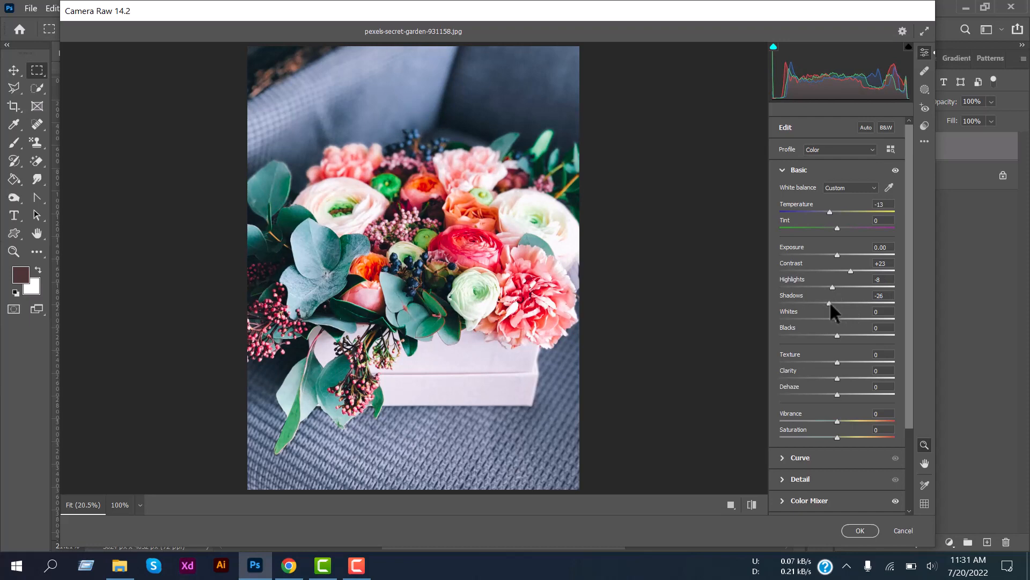
pyautogui.moveTo(828, 304); pyautogui.dragTo(837, 305)
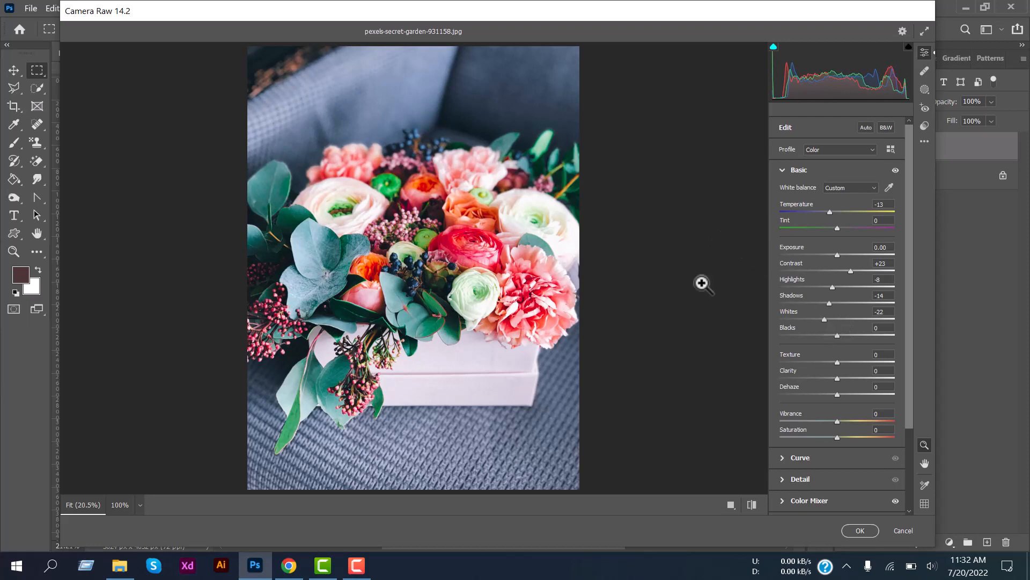
pyautogui.scroll(-3)
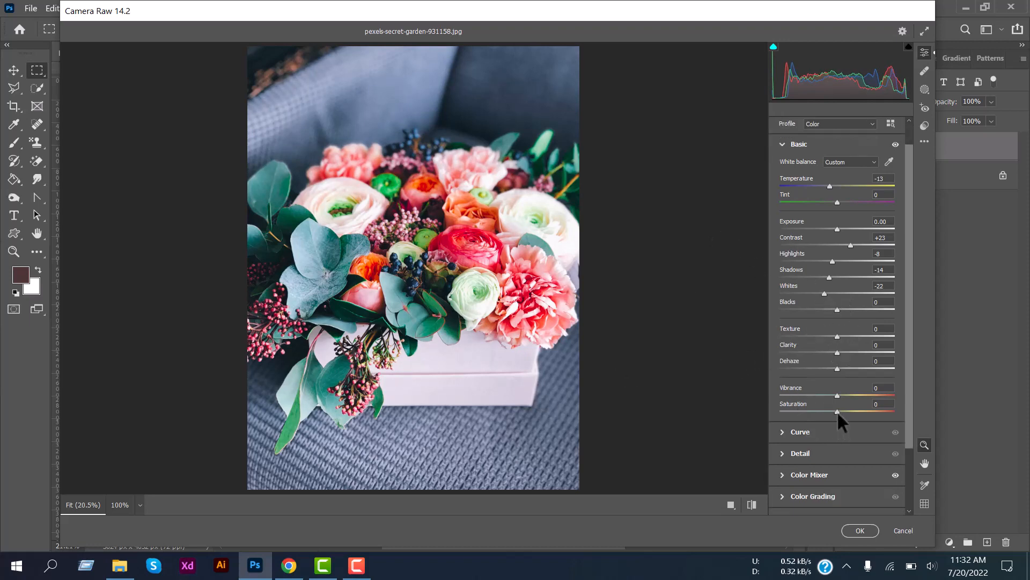
pyautogui.moveTo(837, 414); pyautogui.dragTo(886, 413)
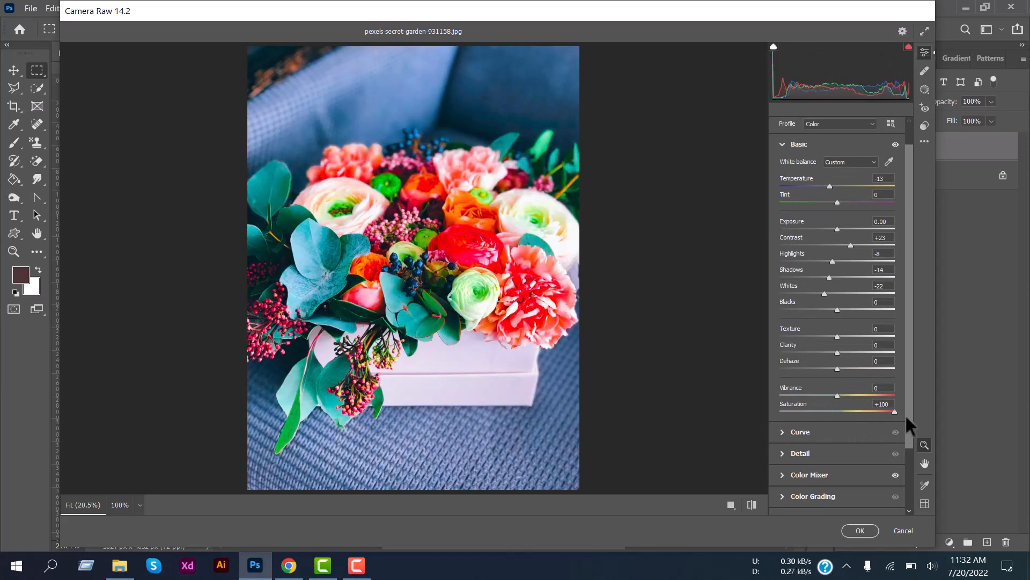
pyautogui.moveTo(900, 411); pyautogui.dragTo(808, 410)
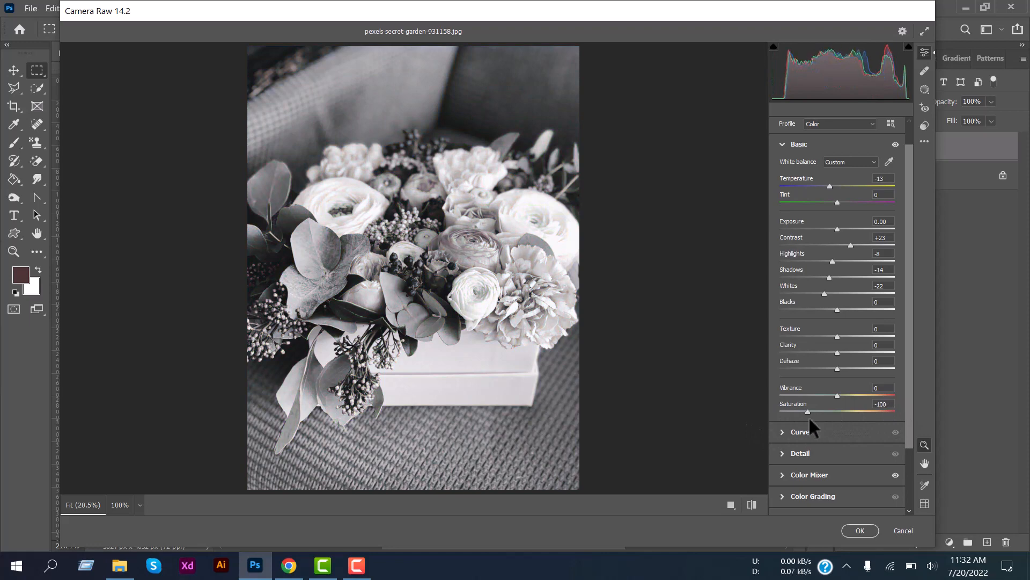
pyautogui.moveTo(809, 413); pyautogui.dragTo(886, 412)
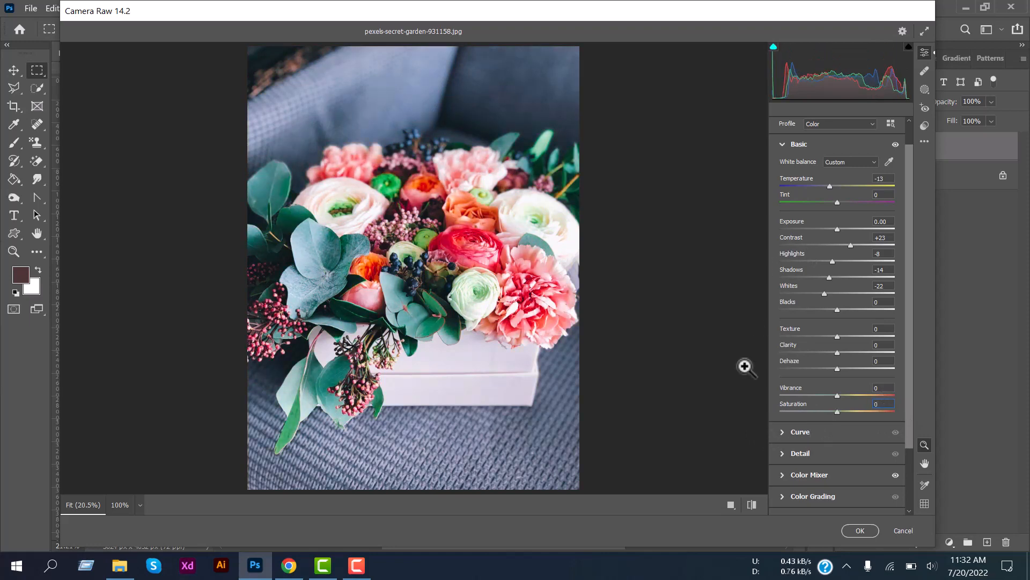
pyautogui.click(859, 530)
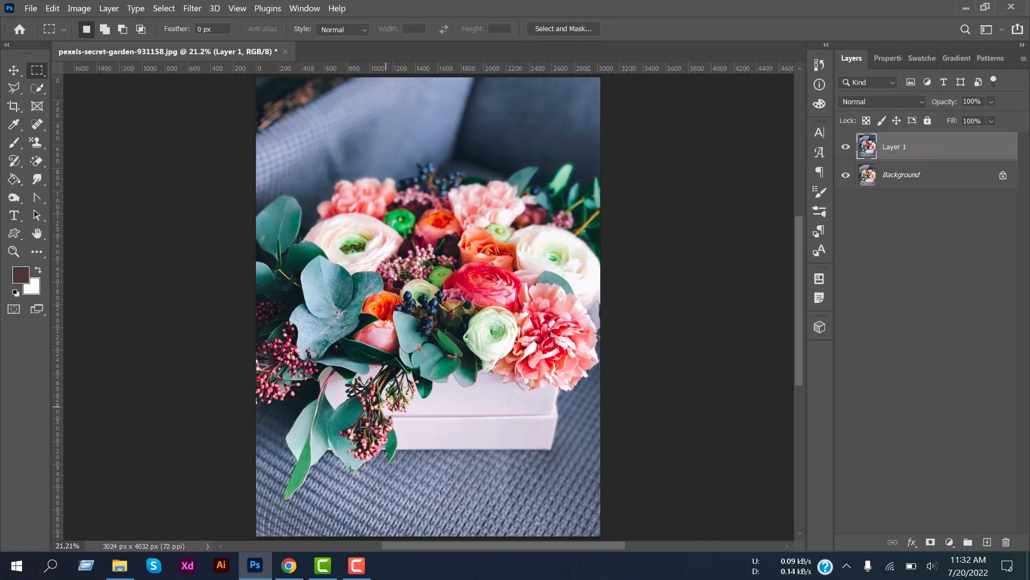
pyautogui.moveTo(583, 251)
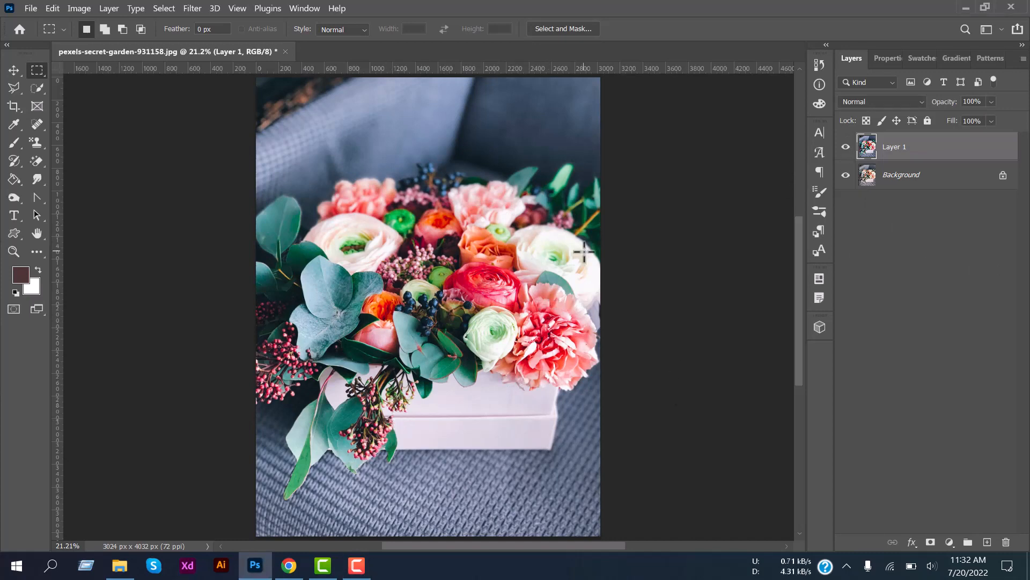
pyautogui.moveTo(467, 211)
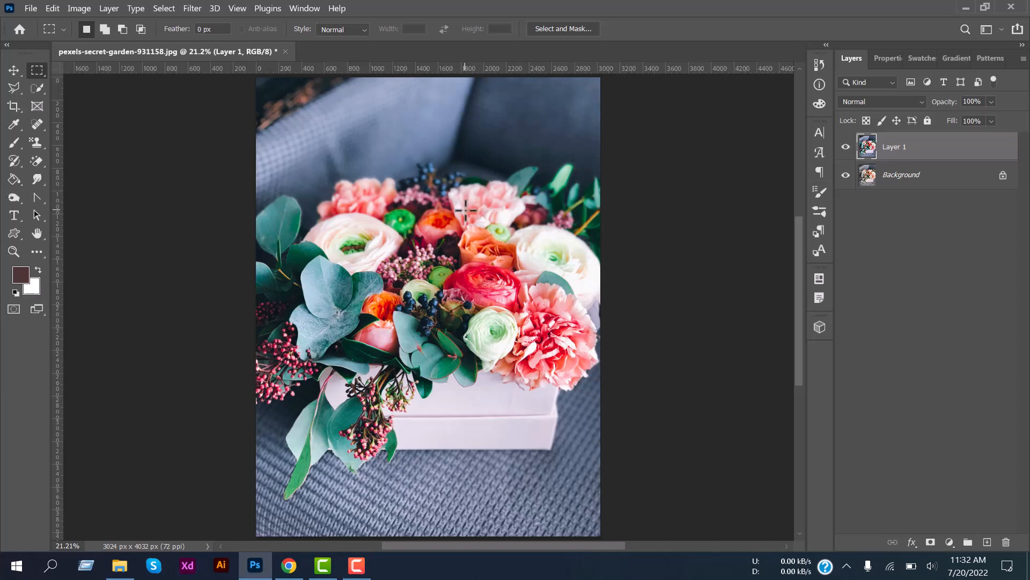
pyautogui.moveTo(653, 311)
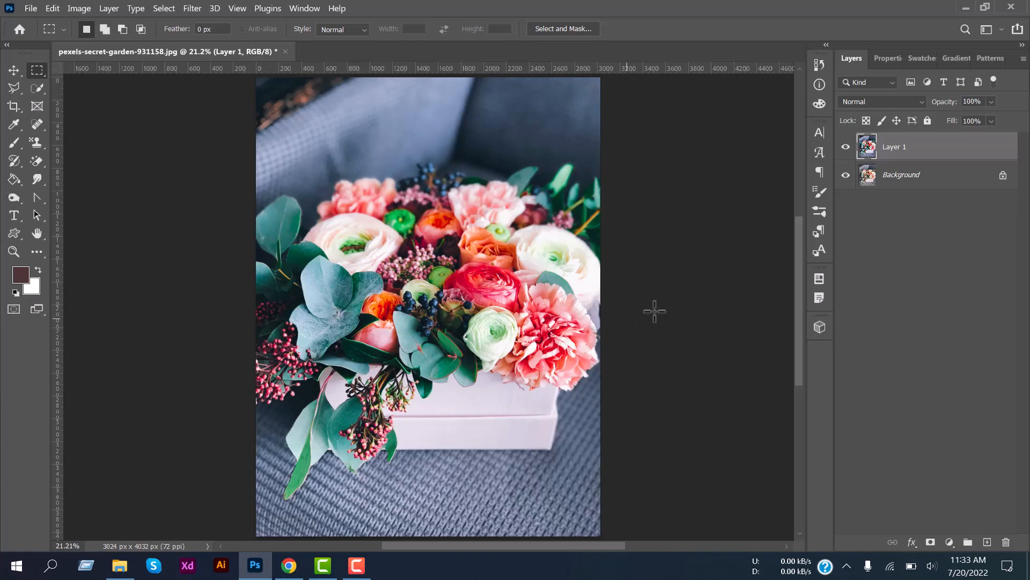